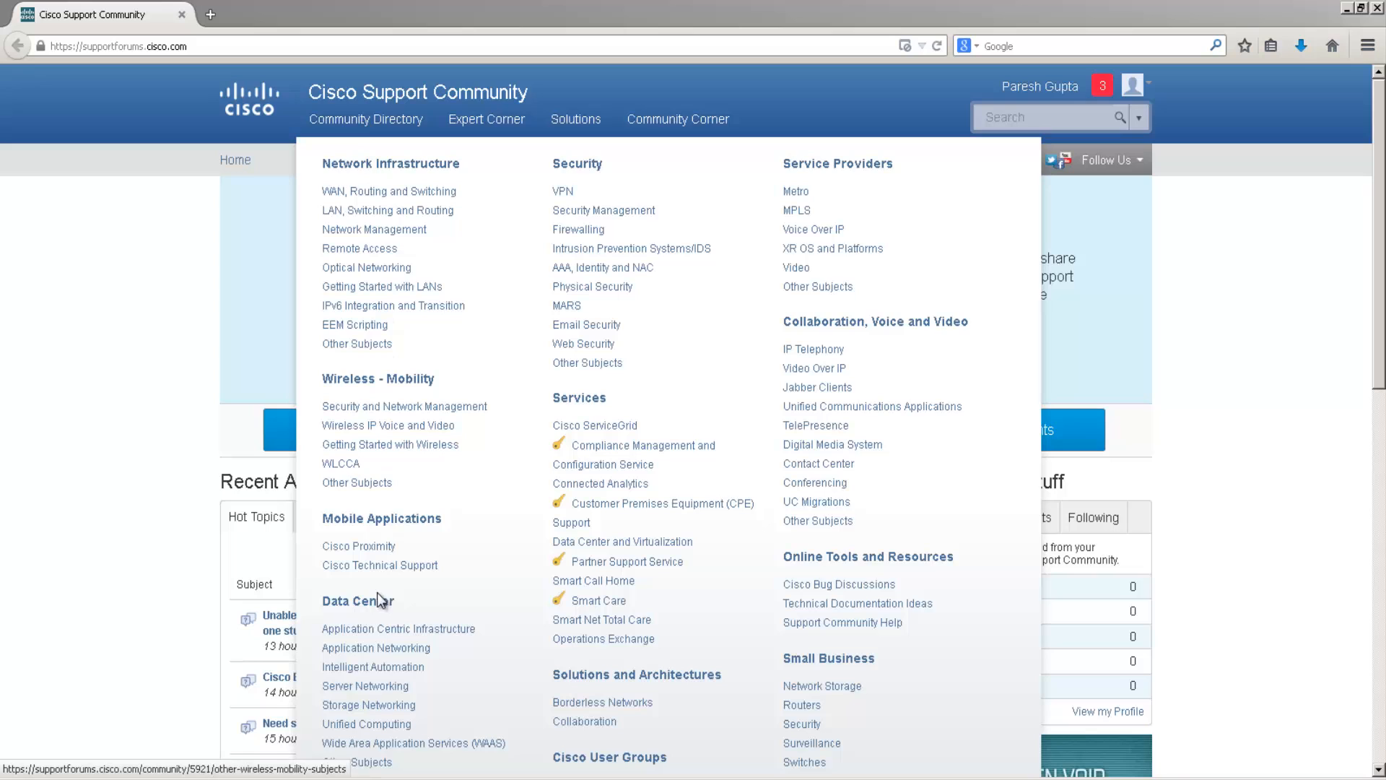
- Bring up the Community Directory of discussion topics from the site header
left_click(370, 704)
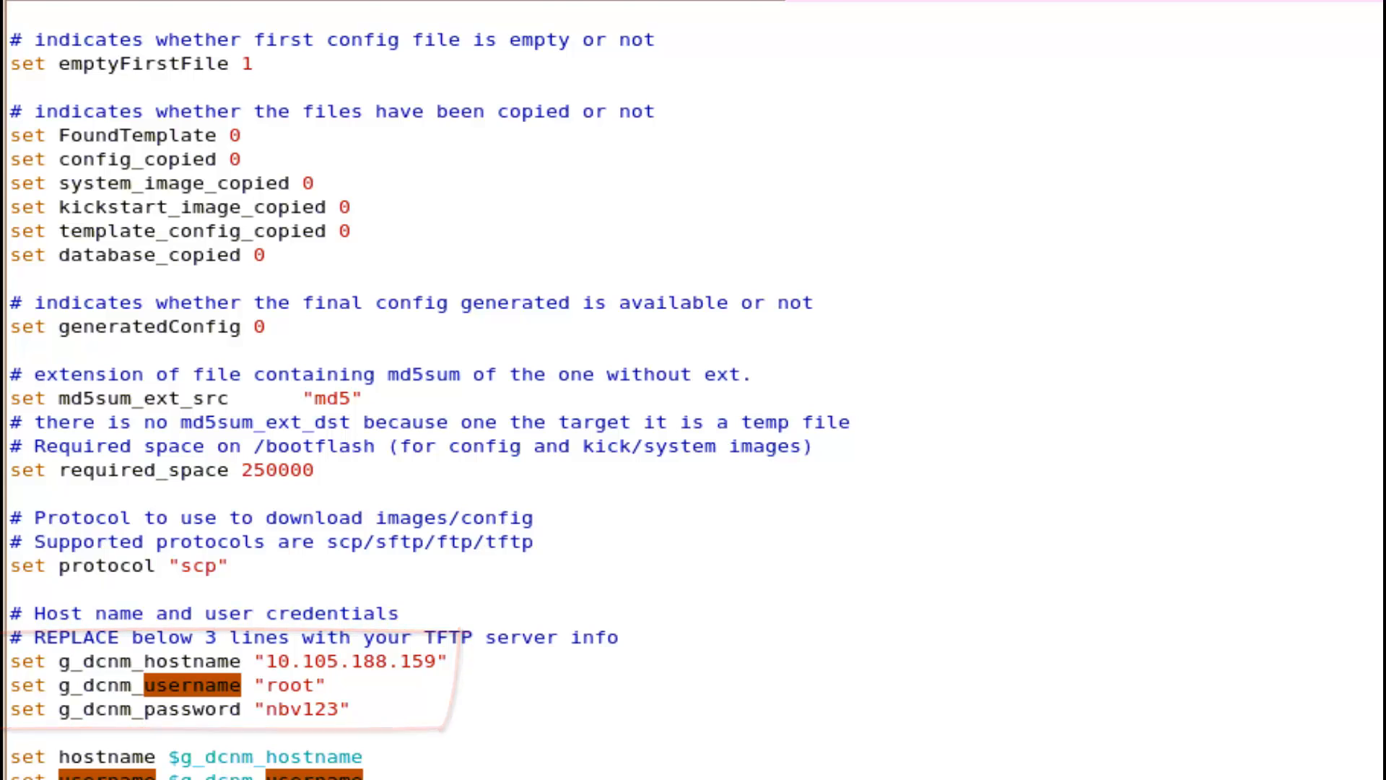
- Review poap_script.tcl lines confirming SCP protocol, host 10.105.188.159 and user root
scroll("down", 3)
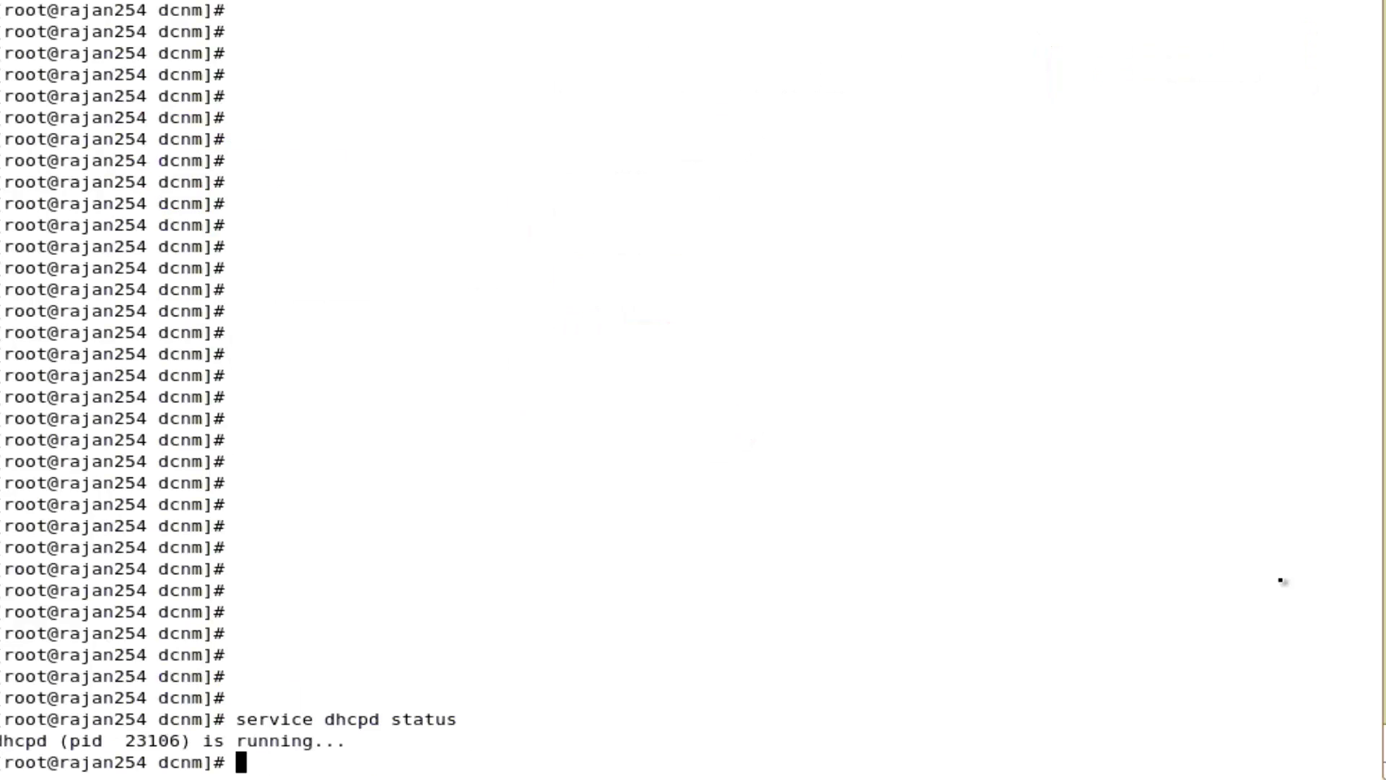
mouse_move(909, 572)
type("cat server-list.cfg")
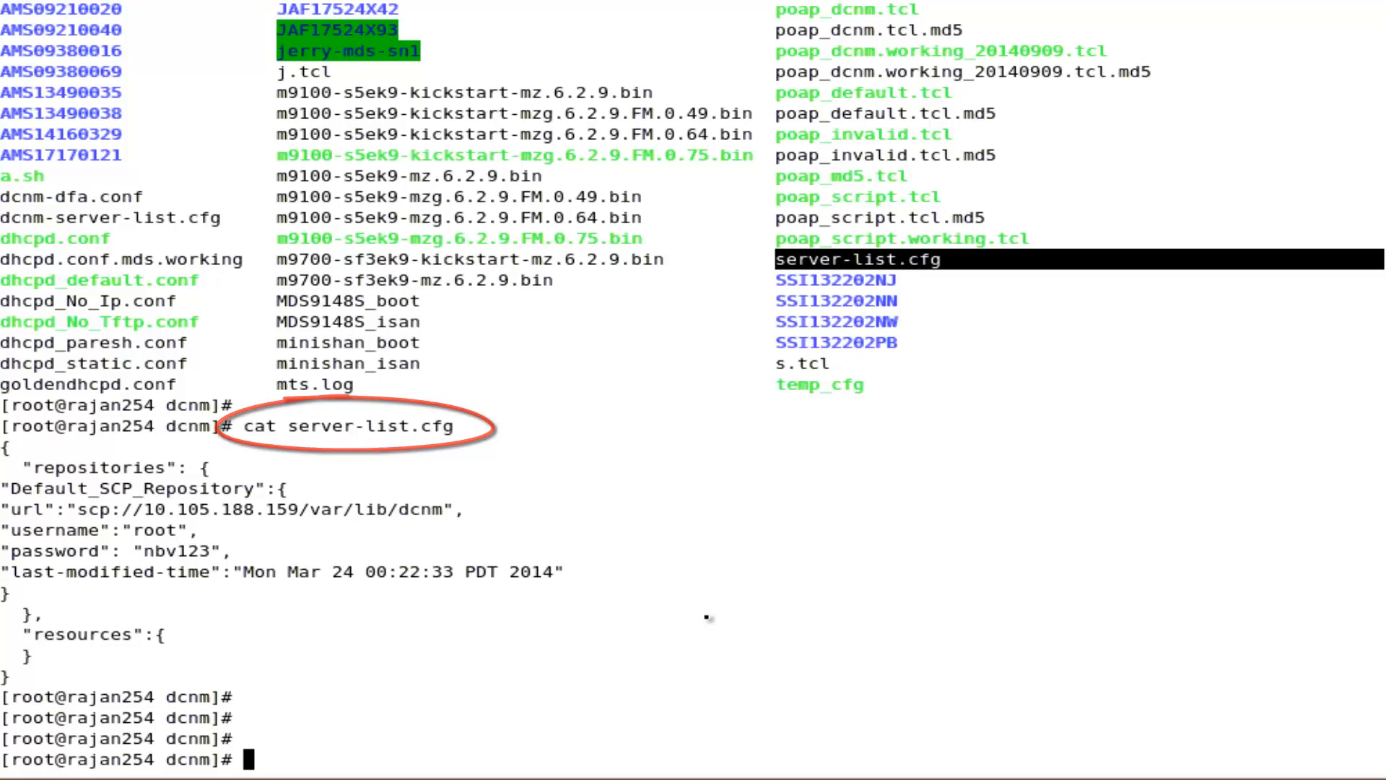
- List the JAF1735307V folder showing conf_JAF1735307V.cfg and device-recipe.cfg
type("ls")
type("cd JAF1735307V")
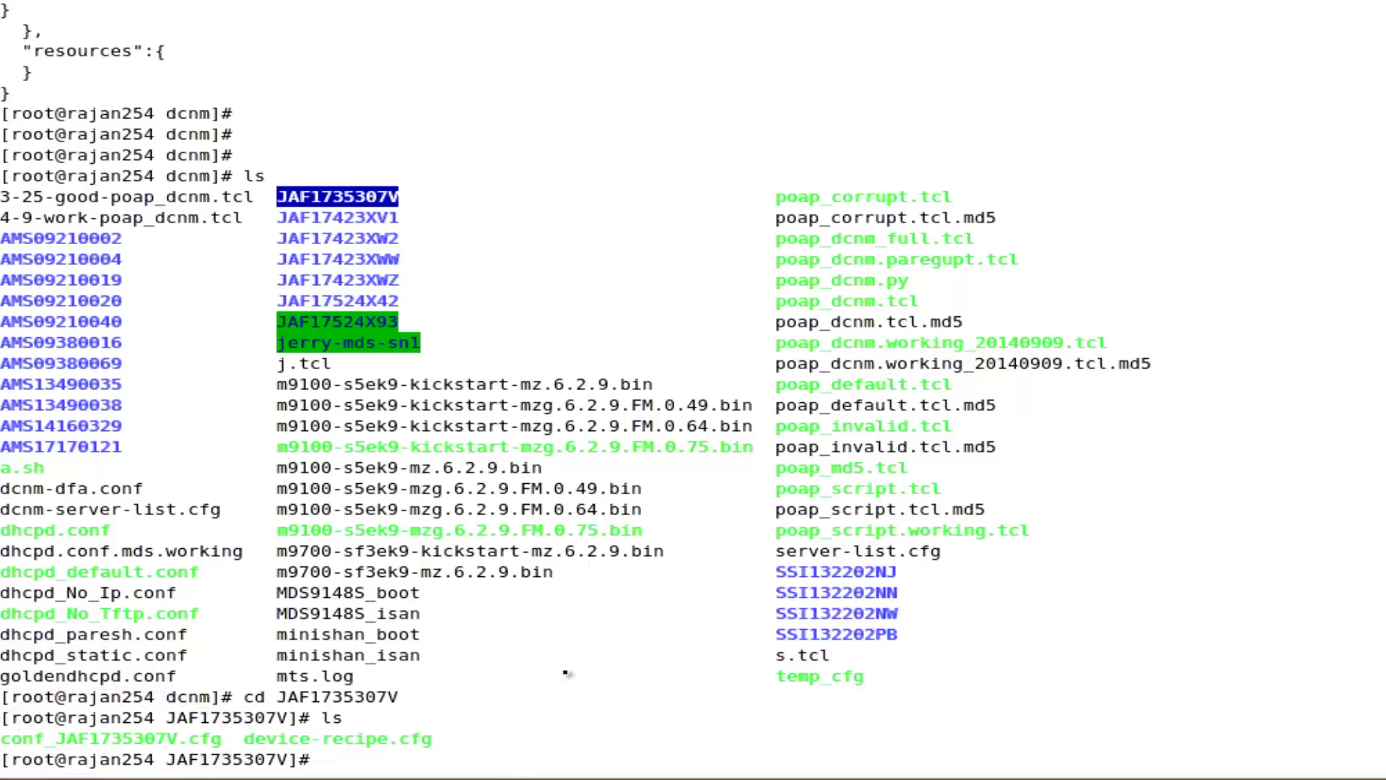
- Display device-recipe.cfg for switch JAF1735307V with 'cat device-recipe.cfg'
type("cat device-recipe.cfg")
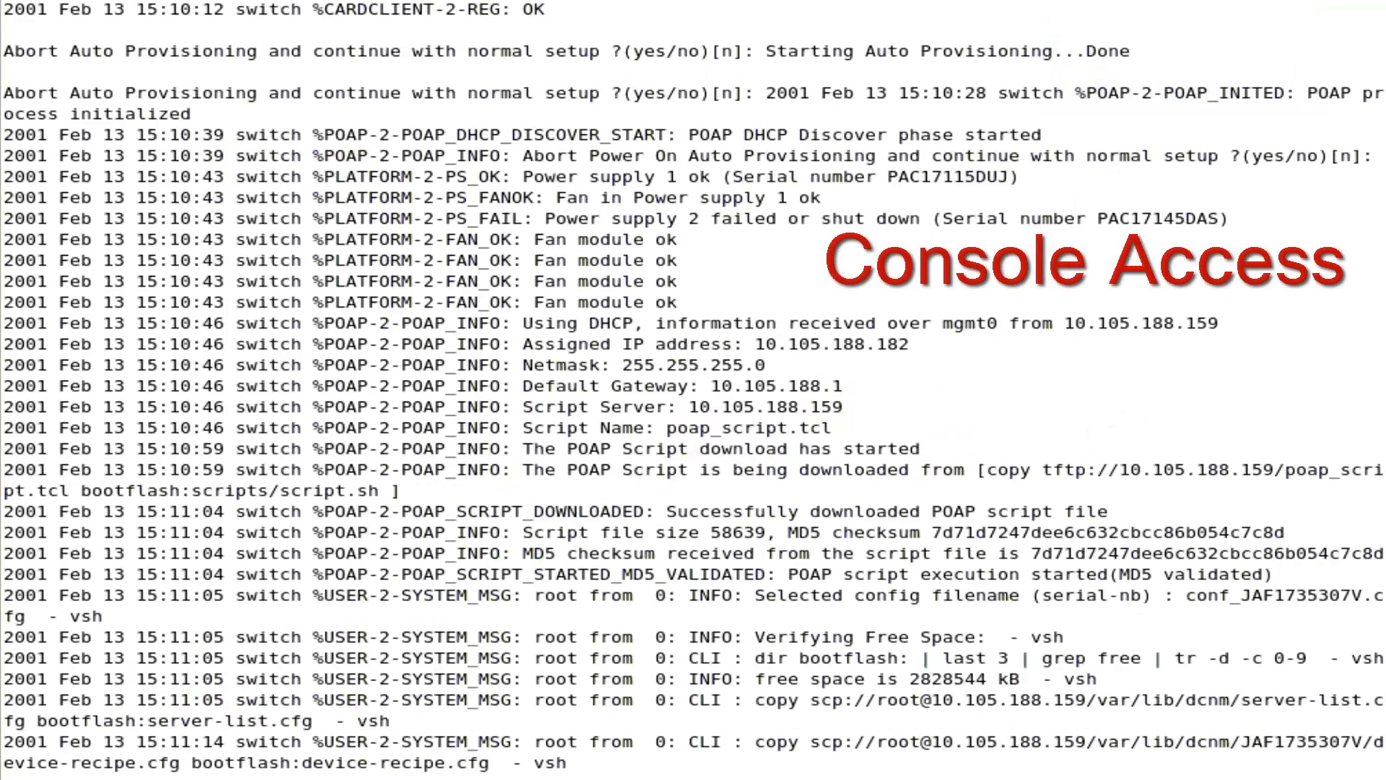
- Follow the console log through config, kickstart and system image copies to POAP success and reboot
scroll("down", 3)
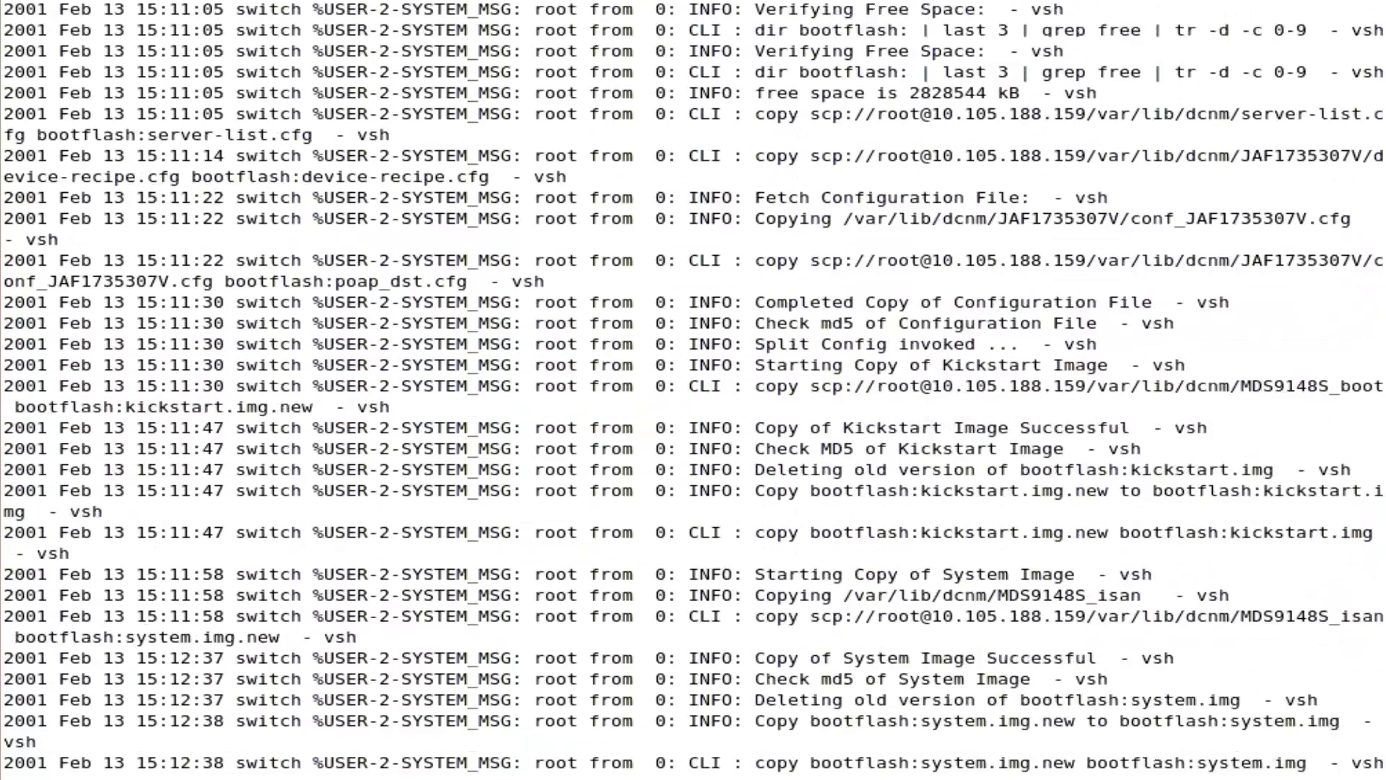
scroll("down", 3)
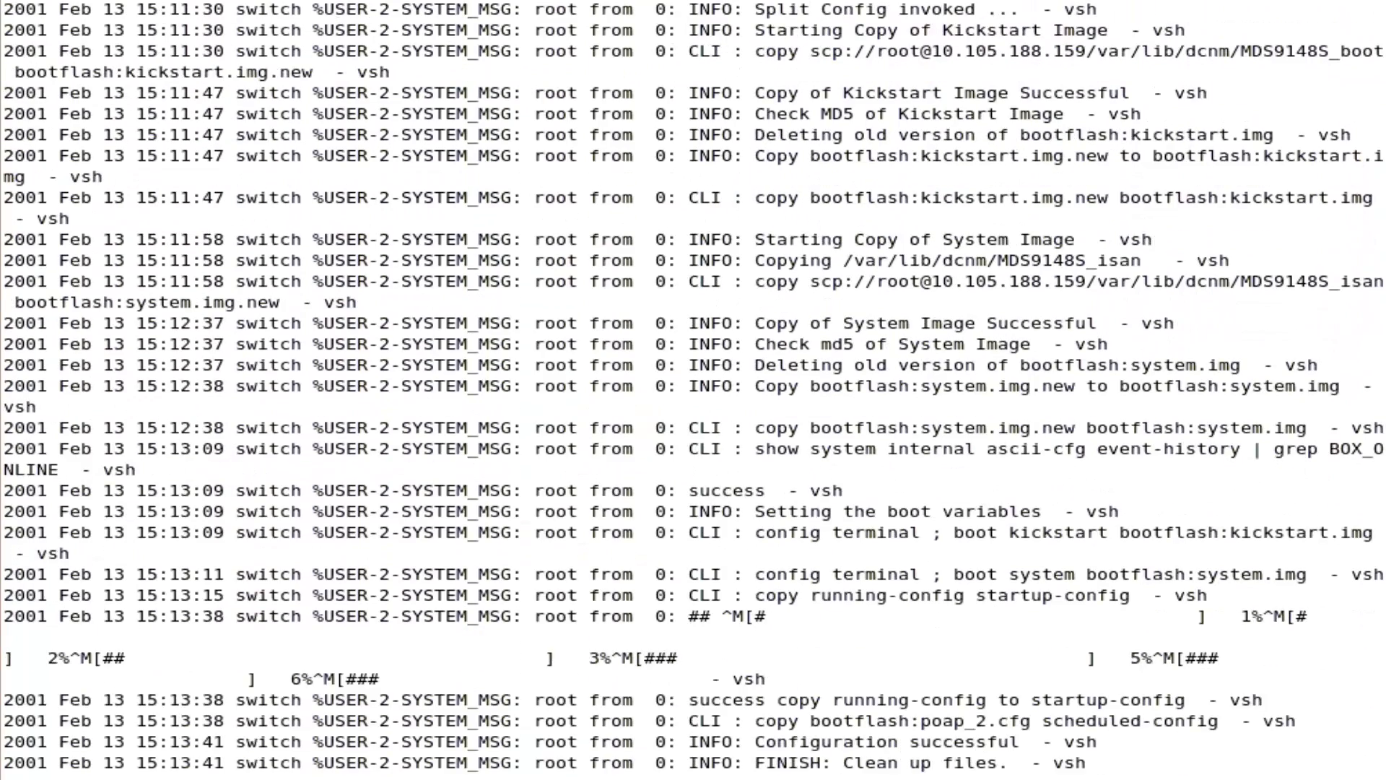
scroll("down", 3)
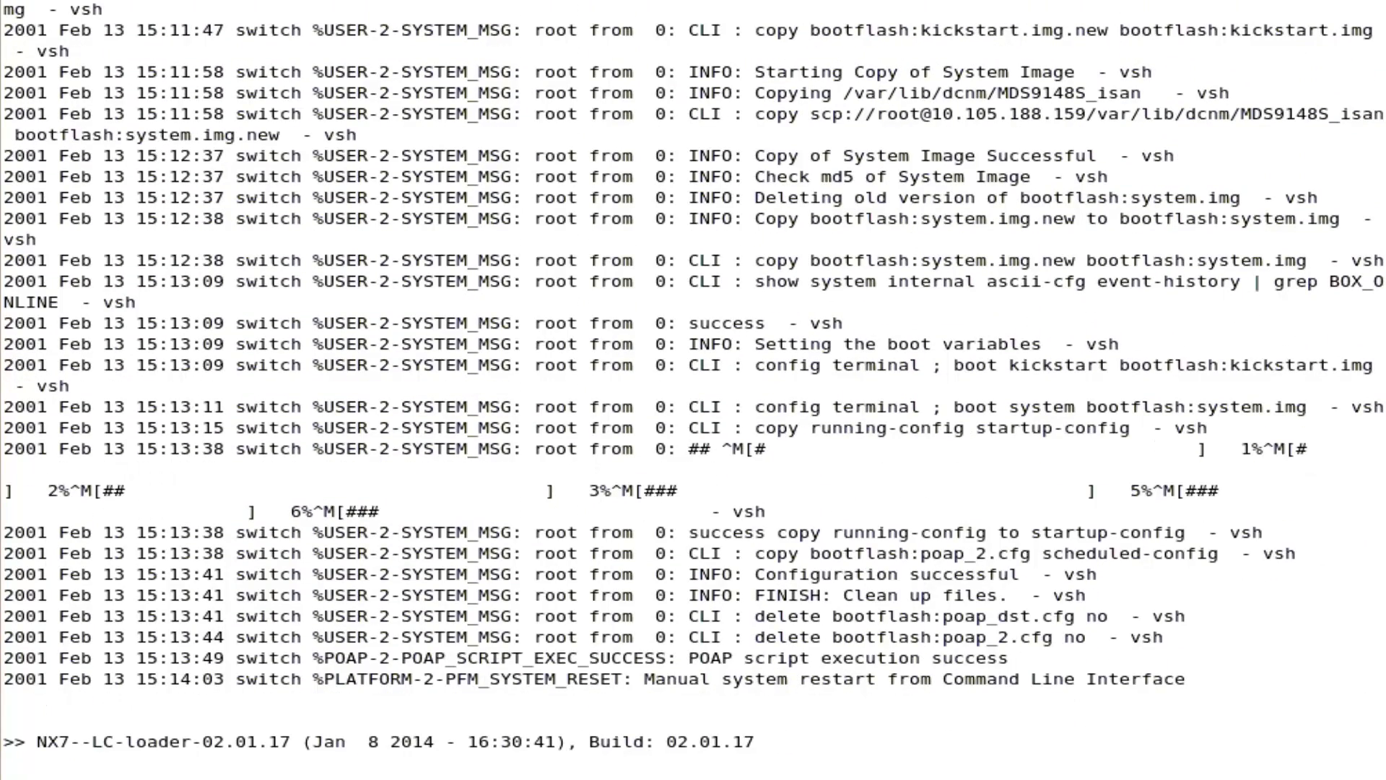